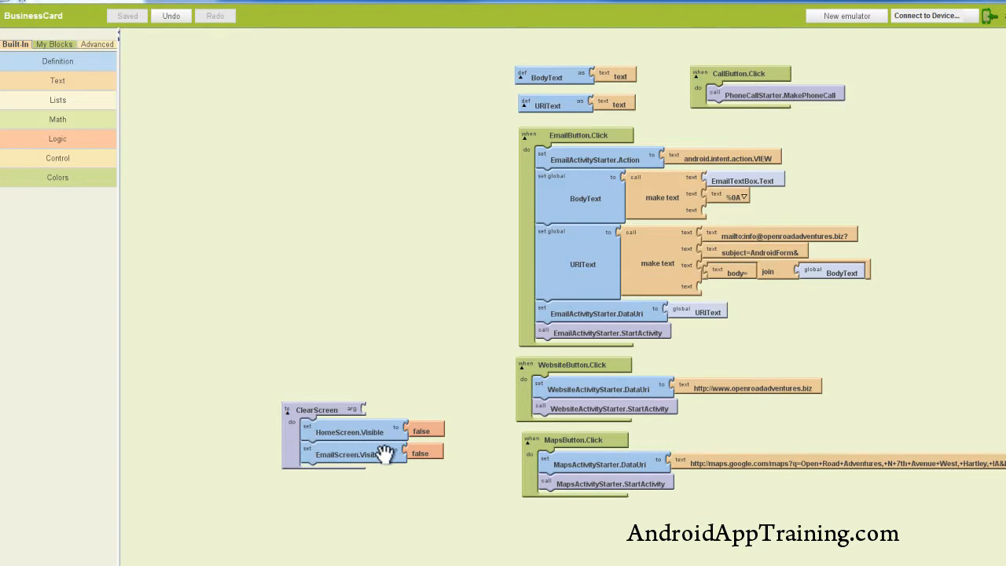
{"action": "mouse_move", "coordinate": [431, 502]}
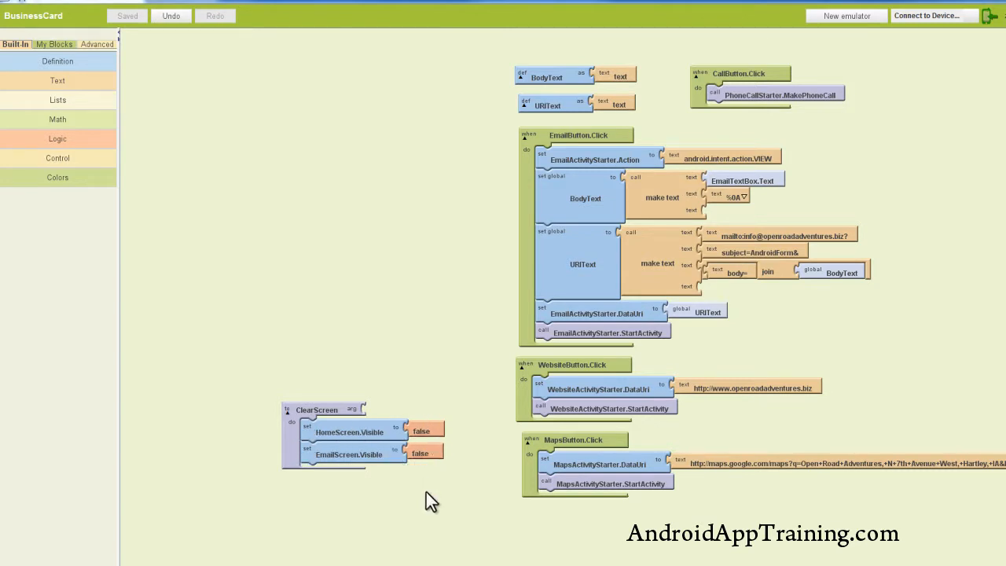
{"action": "mouse_move", "coordinate": [418, 528]}
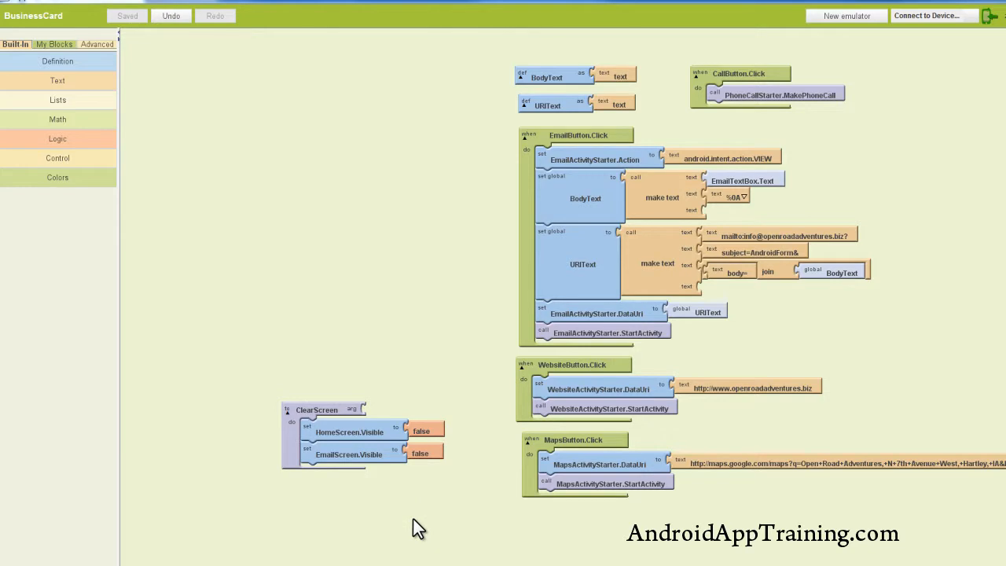
{"action": "mouse_move", "coordinate": [409, 528]}
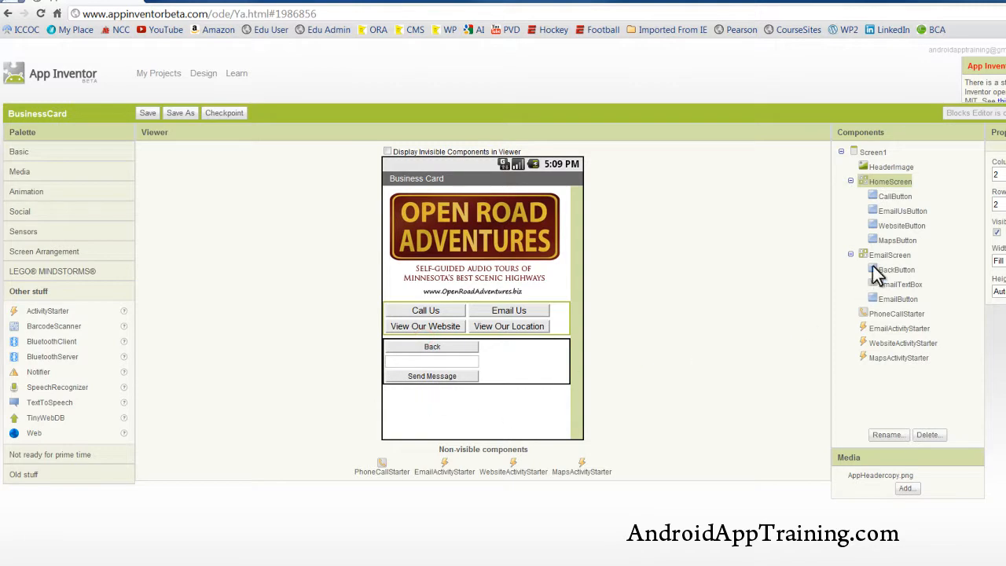
Select EmailScreen in the Components tree to review its properties
{"action": "left_click", "coordinate": [889, 254]}
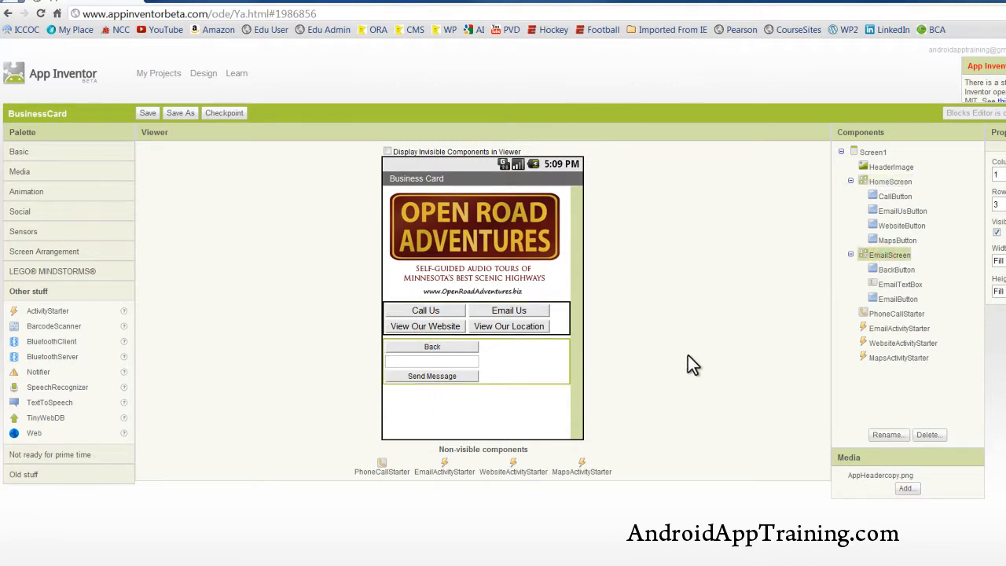
{"action": "mouse_move", "coordinate": [509, 309]}
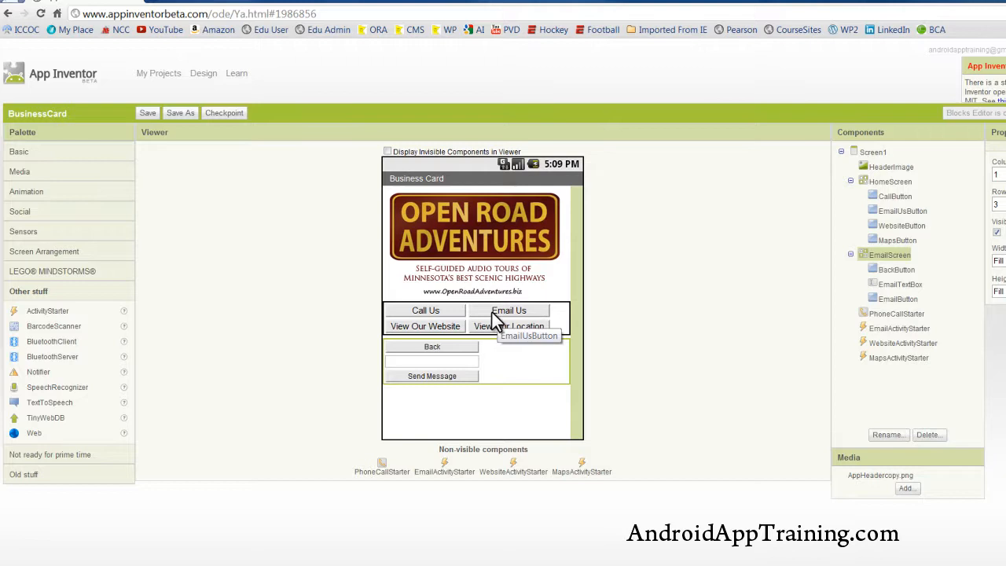
{"action": "mouse_move", "coordinate": [511, 369]}
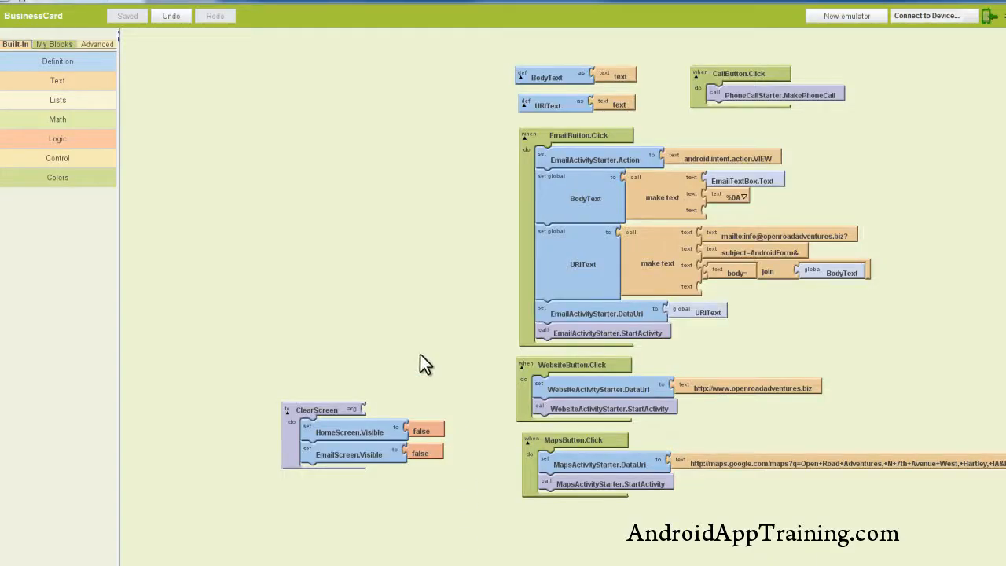
{"action": "mouse_move", "coordinate": [330, 165]}
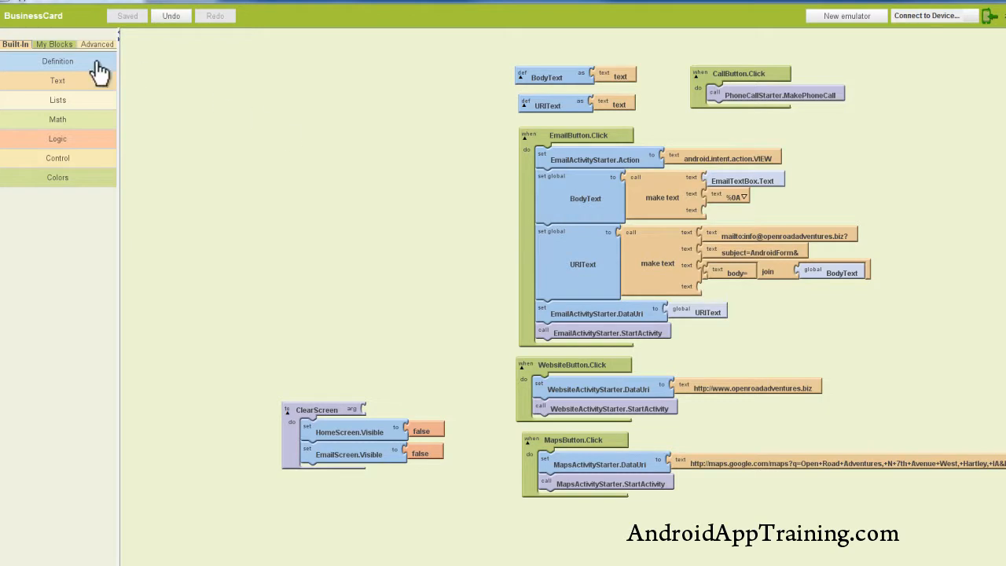
Place a Screen1.Initialize event block from My Blocks > Screen1 at the top of the workspace
{"action": "left_click", "coordinate": [54, 44]}
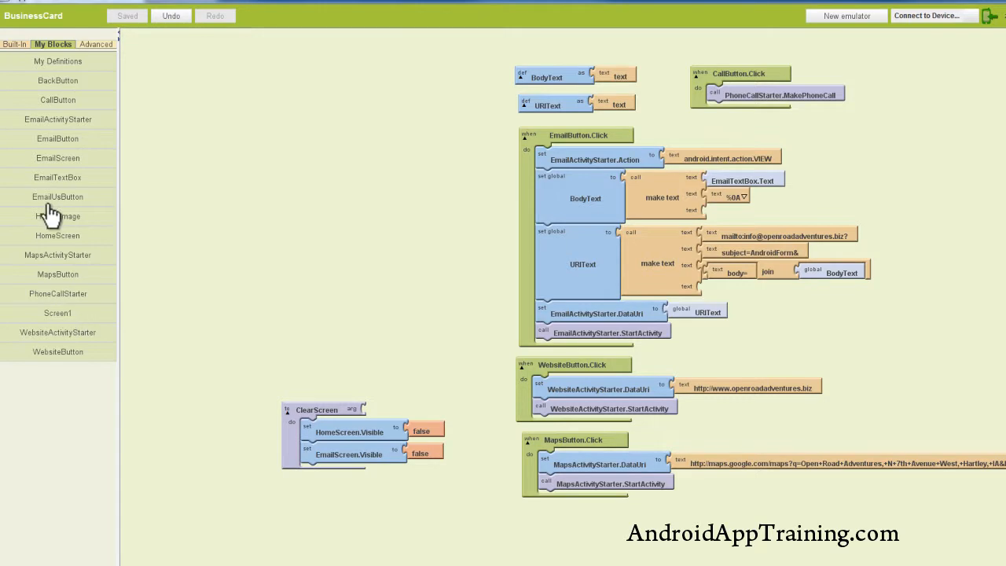
{"action": "mouse_move", "coordinate": [55, 167]}
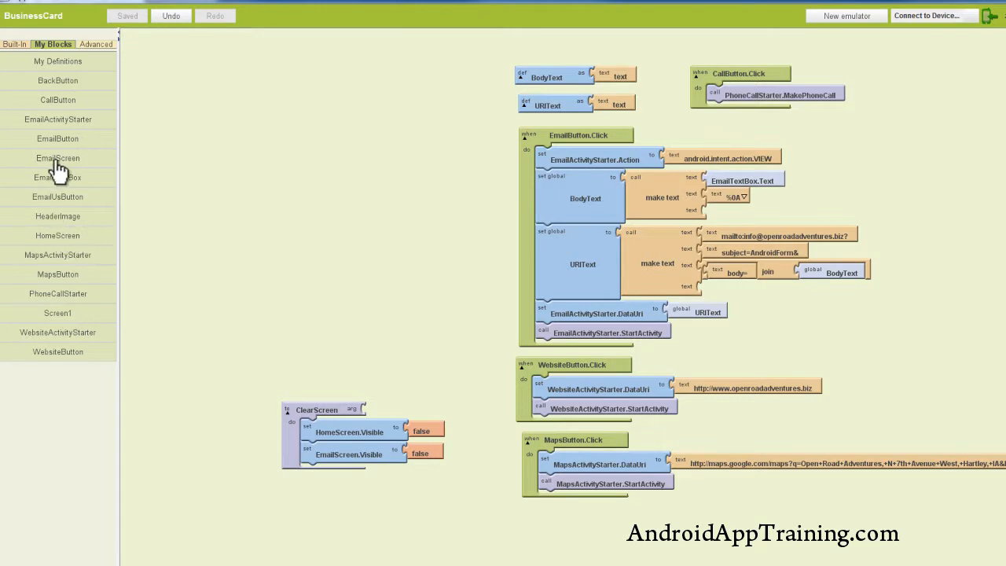
{"action": "mouse_move", "coordinate": [71, 174]}
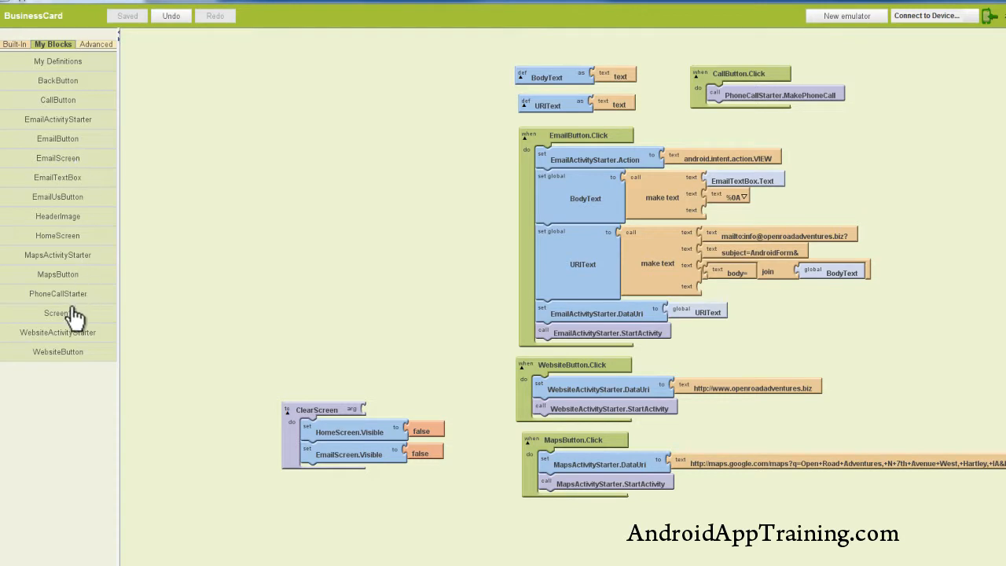
{"action": "mouse_move", "coordinate": [69, 322]}
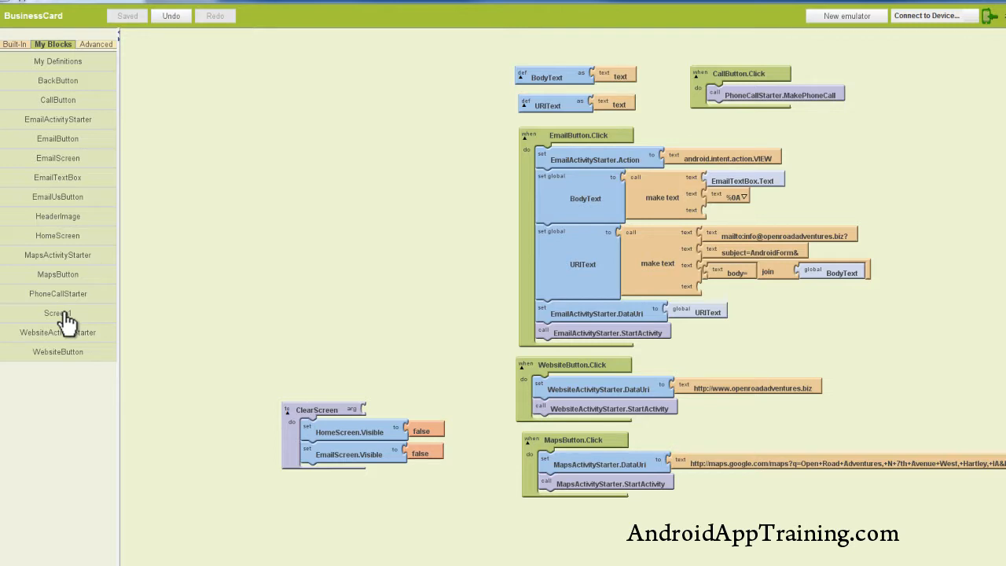
{"action": "left_click", "coordinate": [57, 314]}
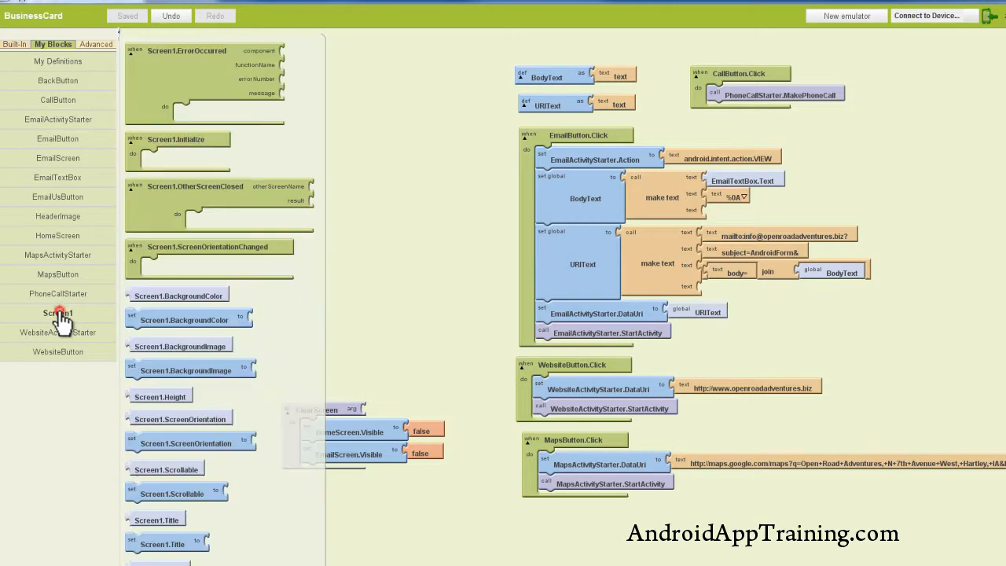
{"action": "mouse_move", "coordinate": [185, 173]}
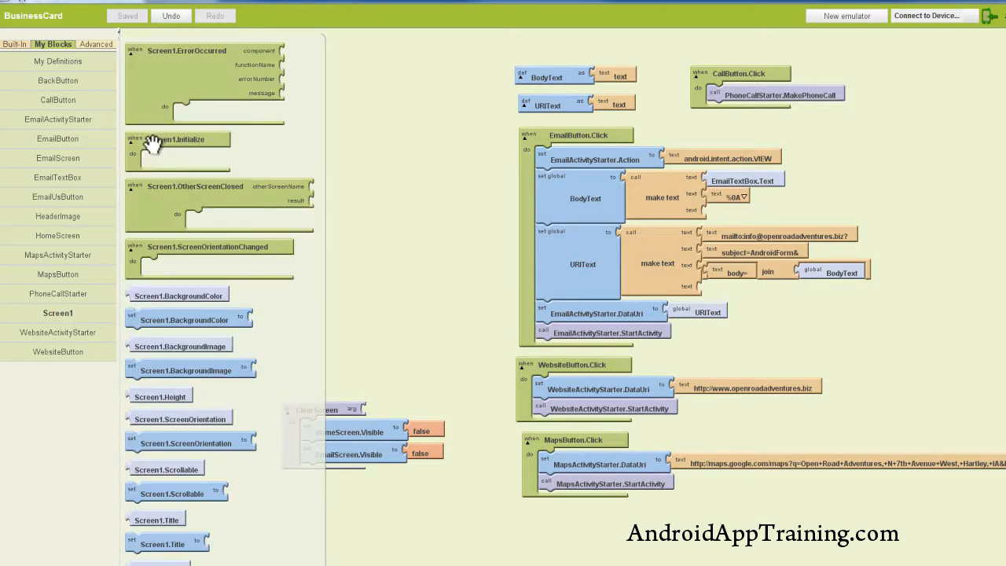
{"action": "mouse_move", "coordinate": [171, 144]}
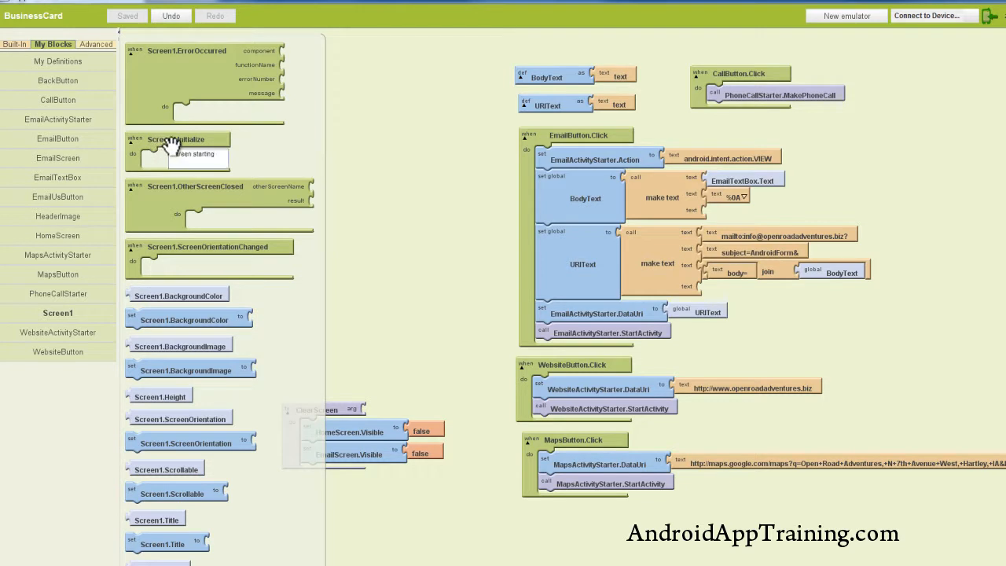
{"action": "mouse_move", "coordinate": [161, 148]}
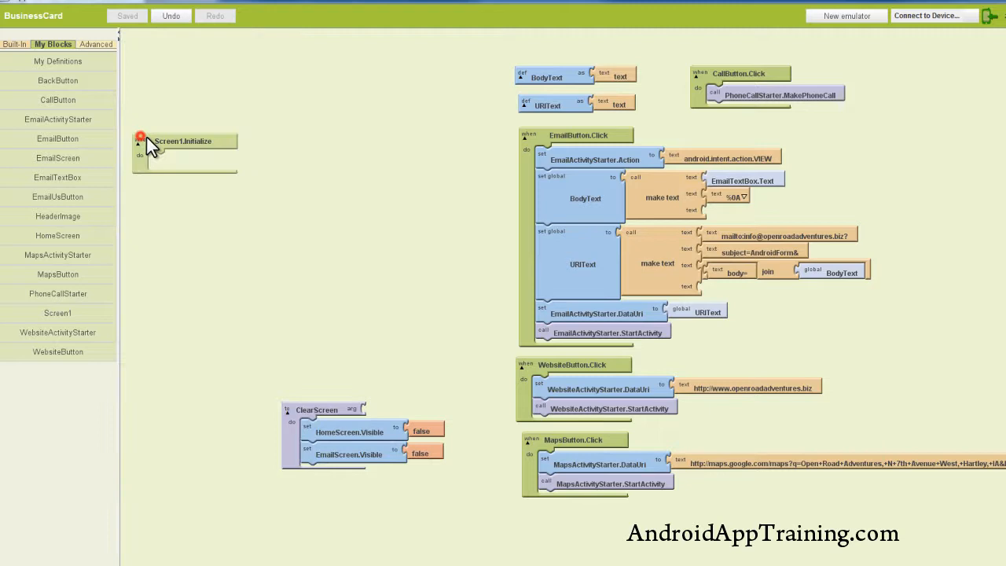
{"action": "left_click_drag", "start_coordinate": [185, 141], "coordinate": [301, 69]}
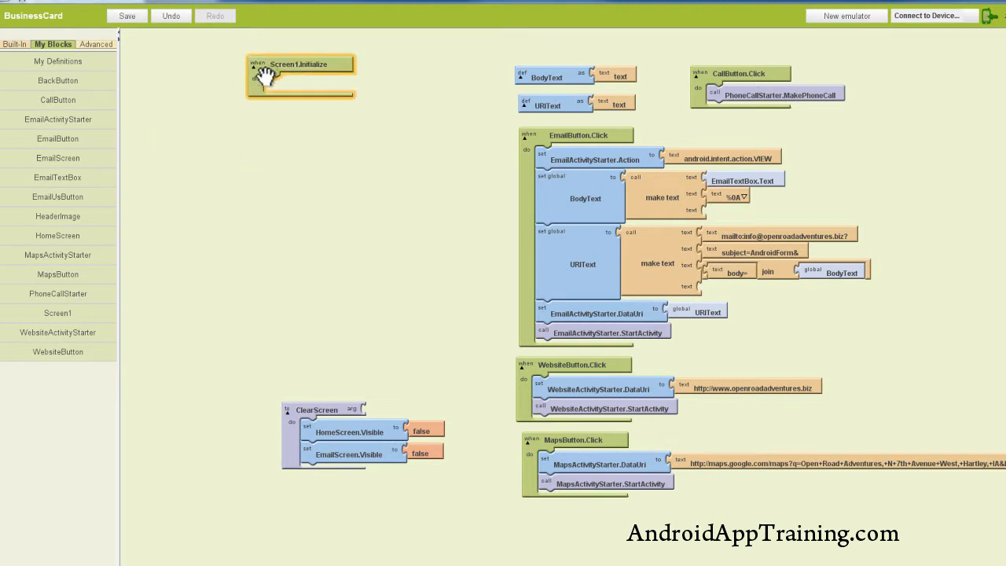
{"action": "mouse_move", "coordinate": [270, 133]}
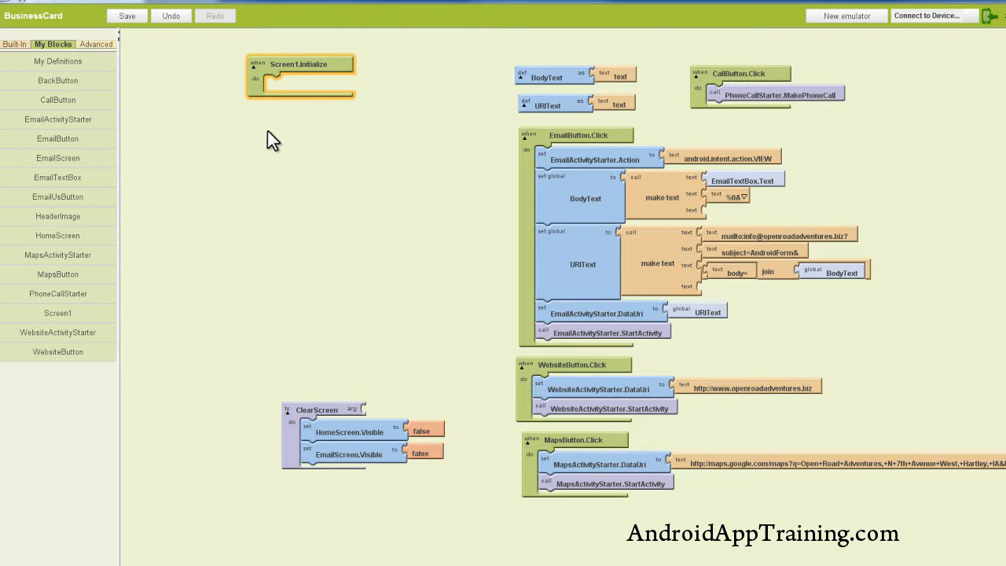
Inside Screen1.Initialize set HomeScreen.Visible to a Logic true block
{"action": "left_click", "coordinate": [126, 16]}
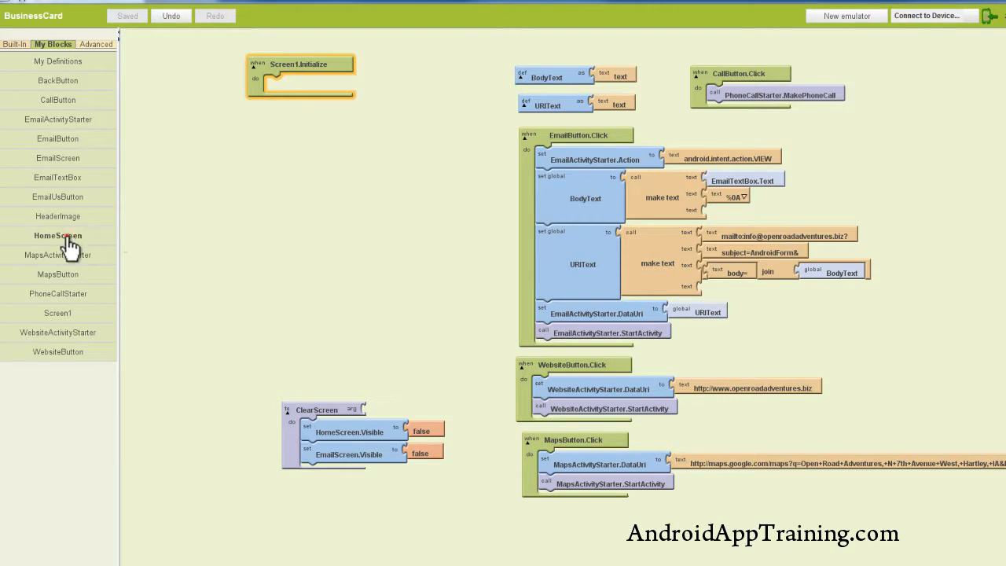
{"action": "left_click", "coordinate": [56, 236]}
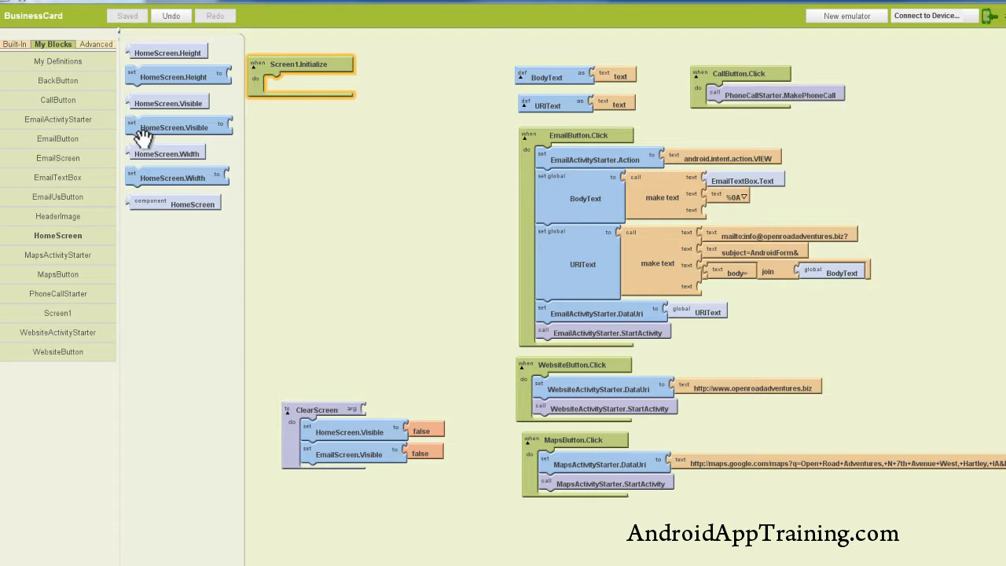
{"action": "left_click_drag", "start_coordinate": [179, 127], "coordinate": [314, 107]}
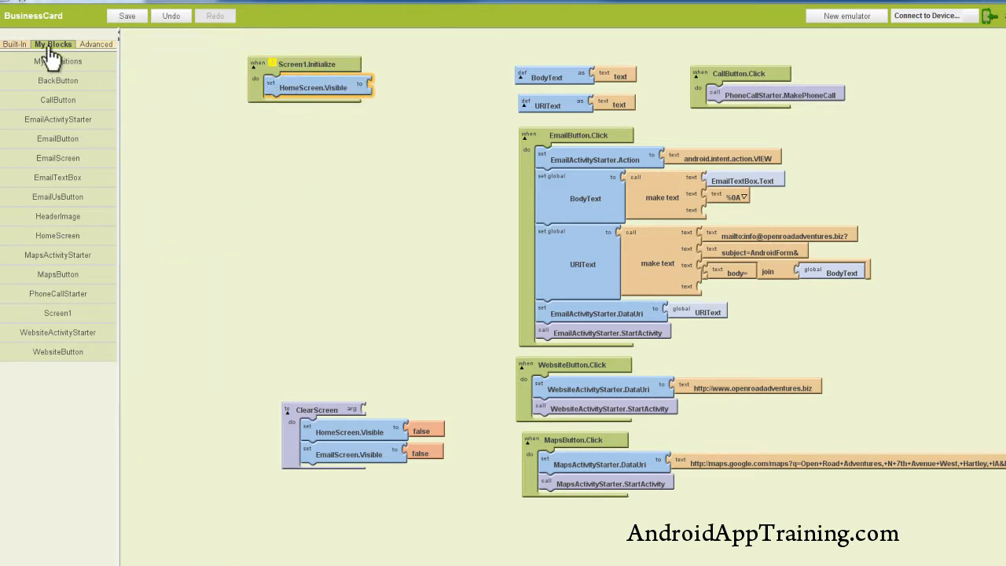
{"action": "left_click", "coordinate": [14, 44]}
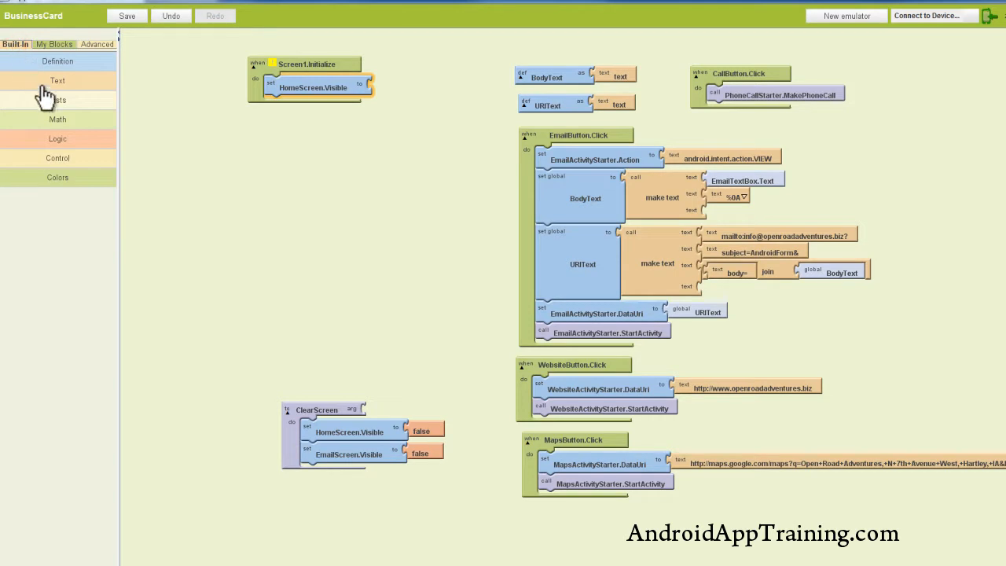
{"action": "left_click", "coordinate": [57, 139]}
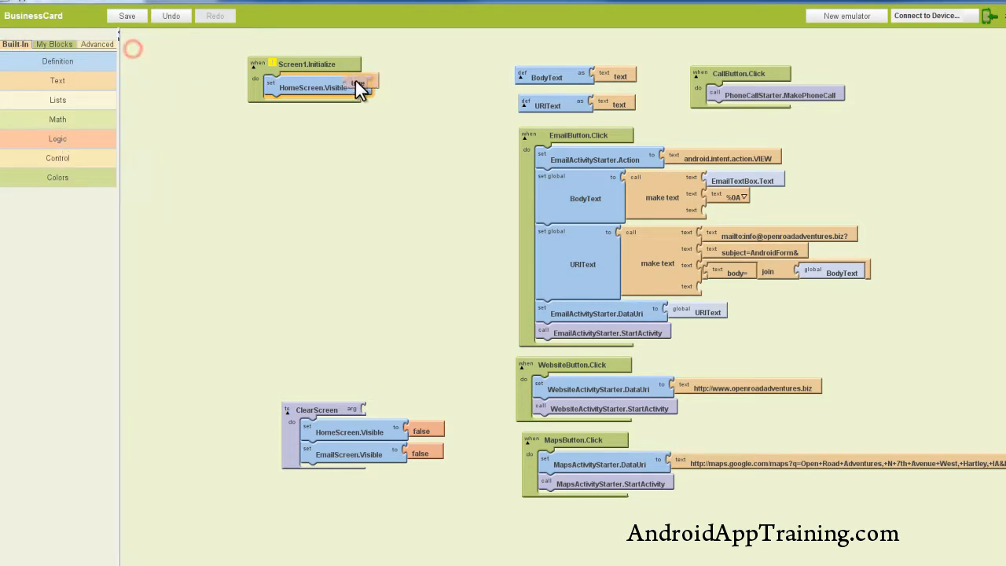
{"action": "left_click", "coordinate": [369, 82]}
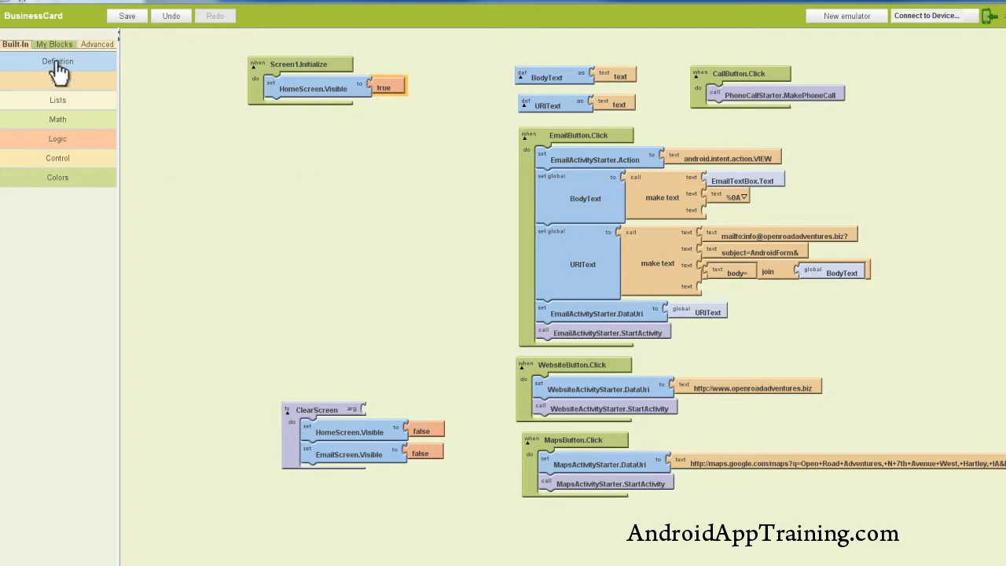
Add set EmailScreen.Visible to false under it in Screen1.Initialize
{"action": "left_click", "coordinate": [53, 44]}
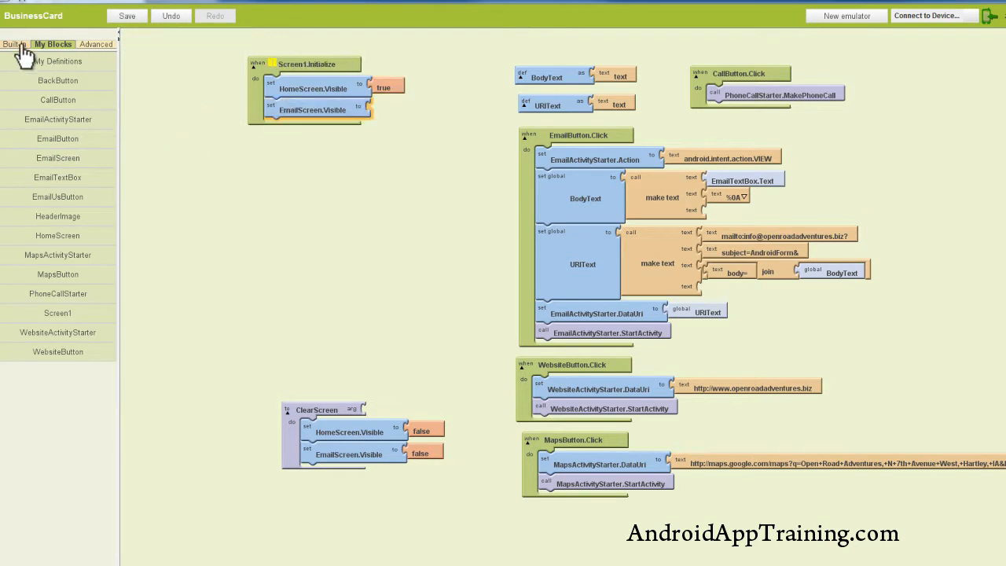
{"action": "left_click", "coordinate": [14, 44]}
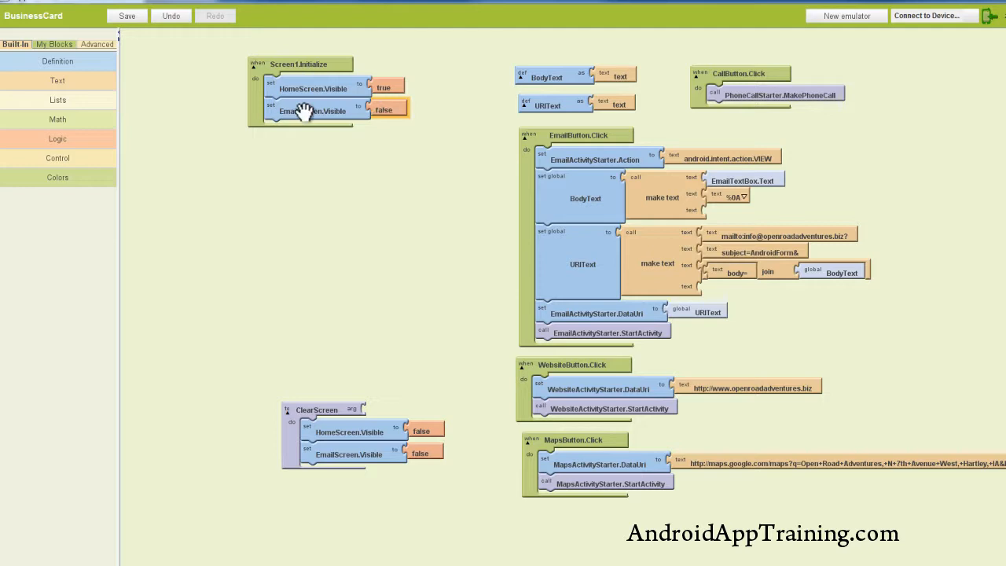
{"action": "mouse_move", "coordinate": [390, 114]}
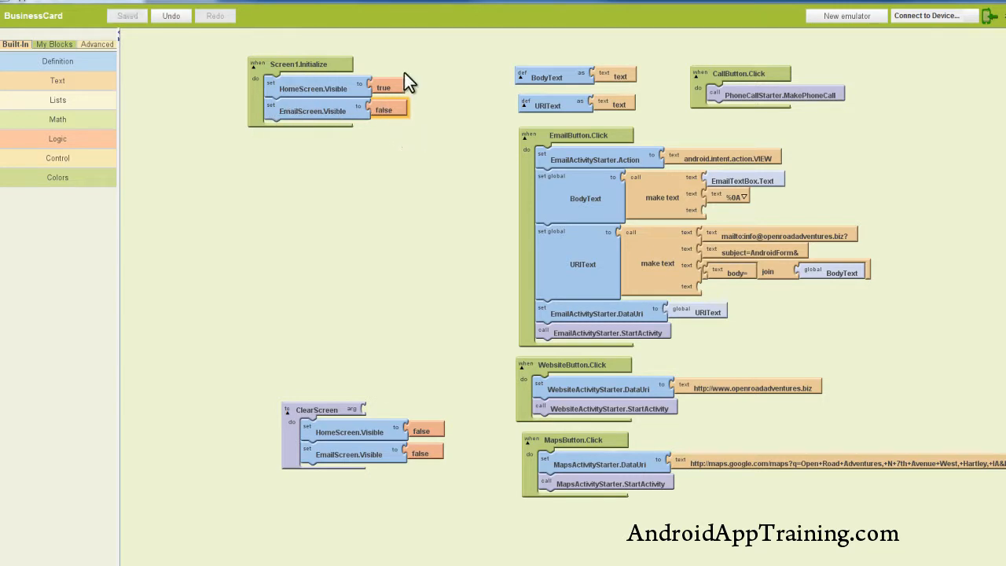
{"action": "mouse_move", "coordinate": [374, 165]}
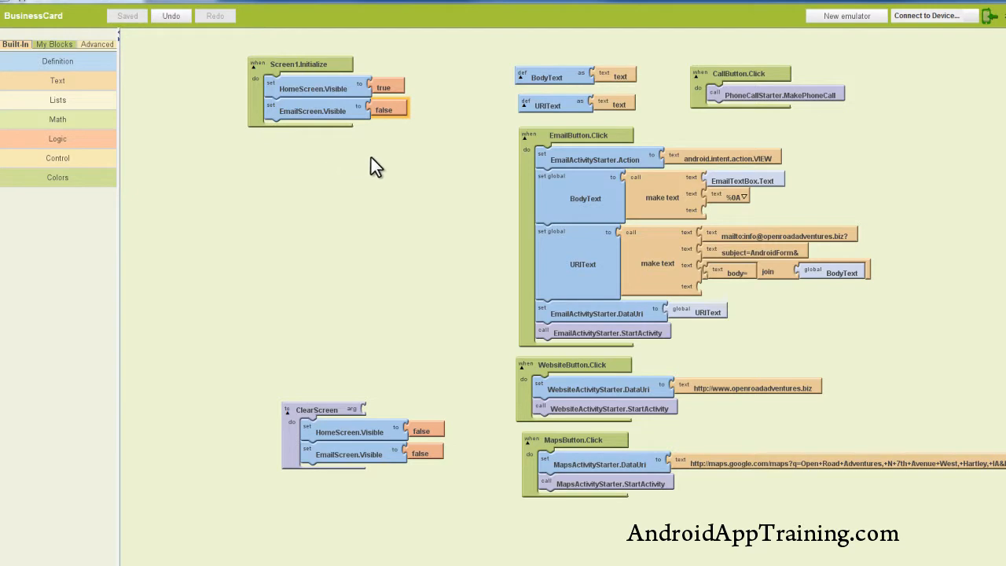
{"action": "mouse_move", "coordinate": [385, 165]}
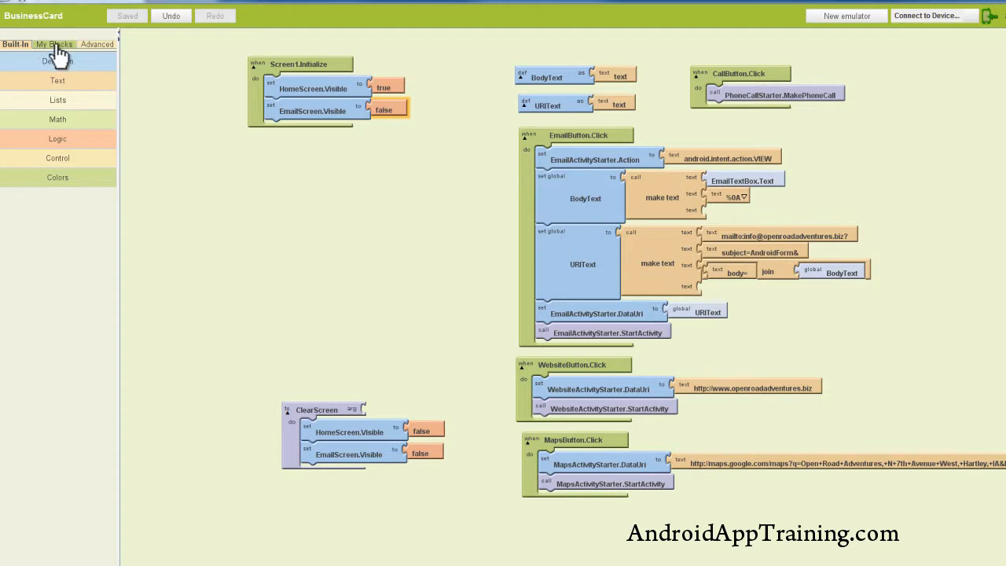
{"action": "left_click", "coordinate": [53, 44]}
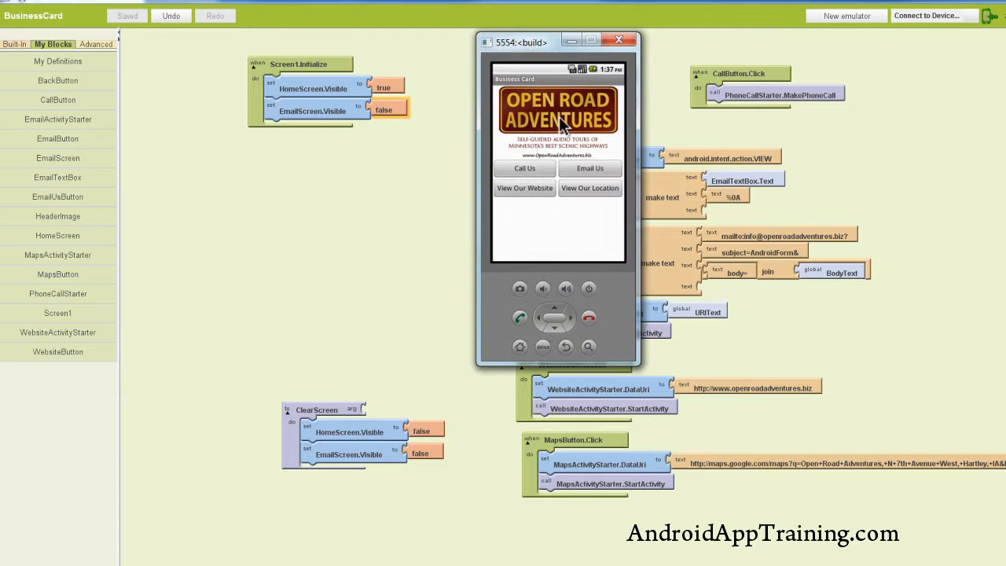
{"action": "mouse_move", "coordinate": [545, 223]}
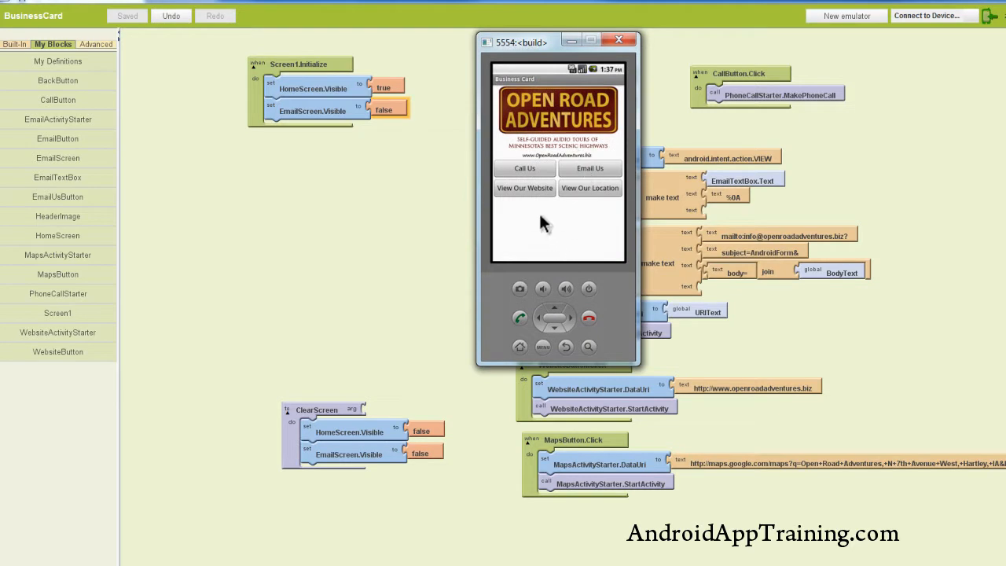
{"action": "mouse_move", "coordinate": [550, 239]}
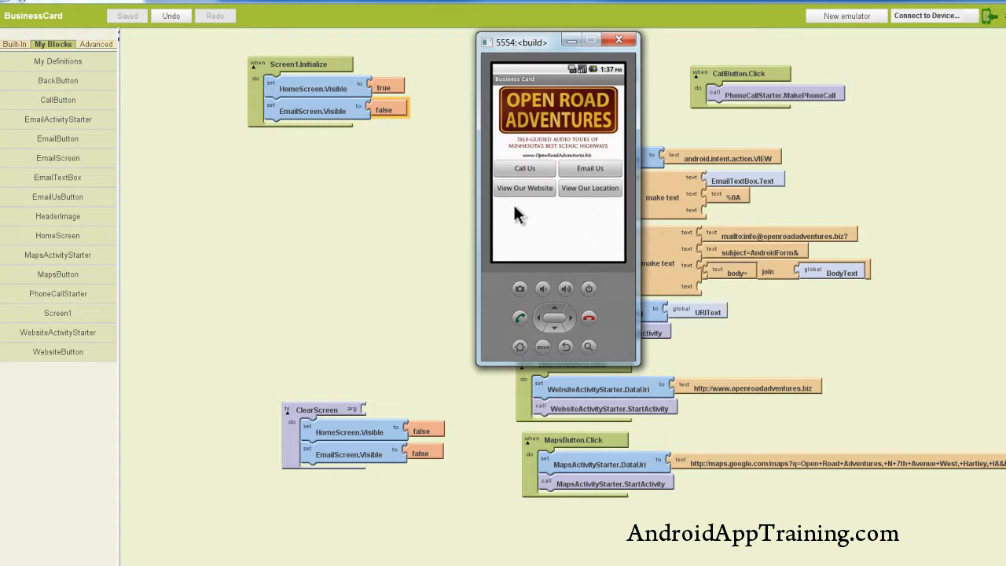
{"action": "mouse_move", "coordinate": [553, 176]}
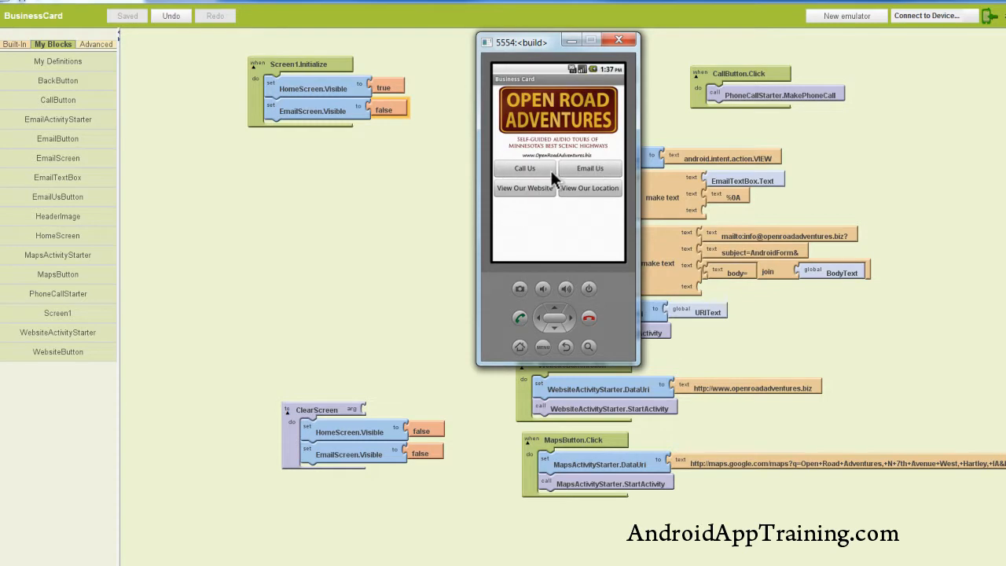
{"action": "left_click", "coordinate": [619, 41]}
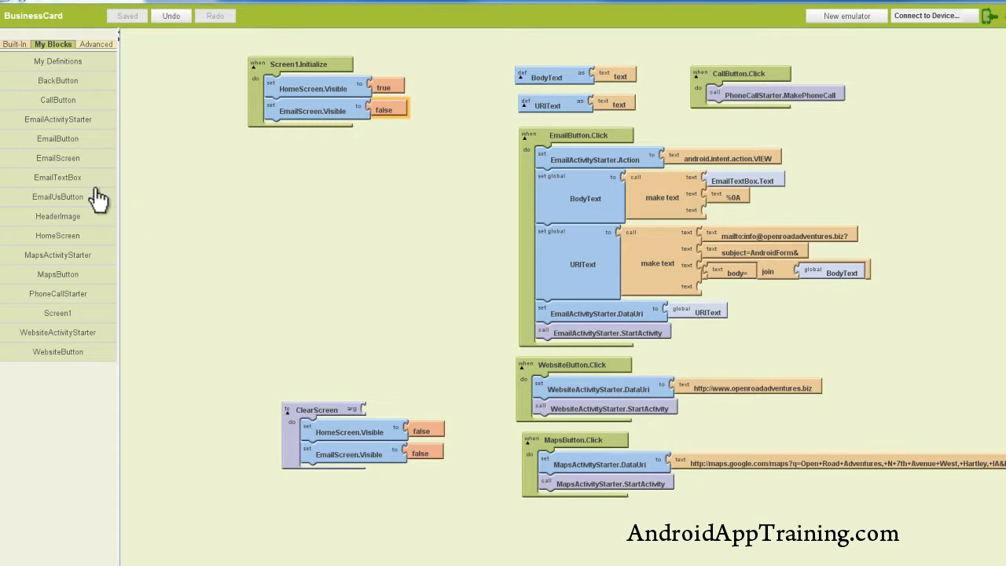
{"action": "mouse_move", "coordinate": [62, 202]}
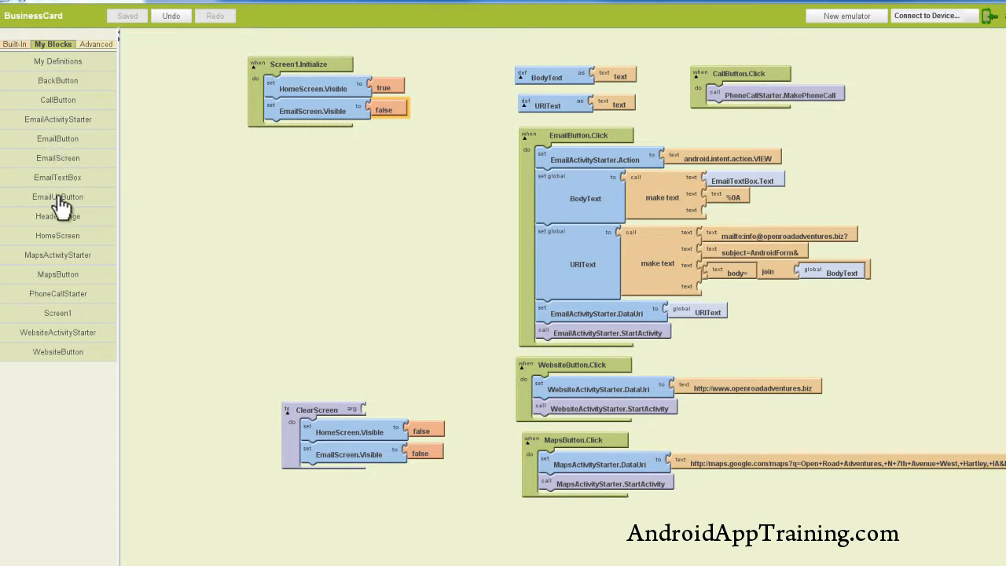
Add an EmailUsButton.Click event that calls the ClearScreen procedure
{"action": "left_click", "coordinate": [57, 197]}
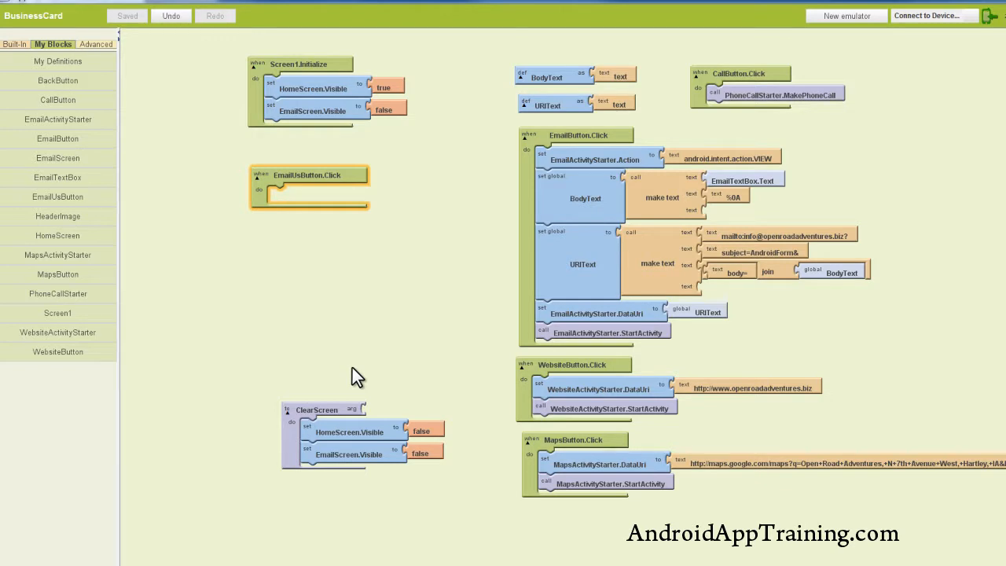
{"action": "mouse_move", "coordinate": [101, 82]}
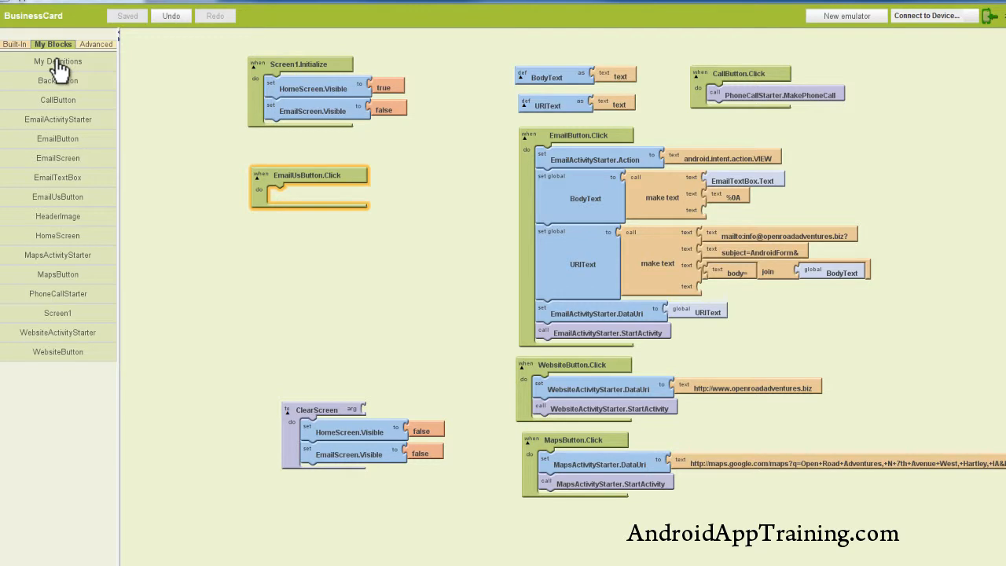
{"action": "left_click", "coordinate": [58, 61]}
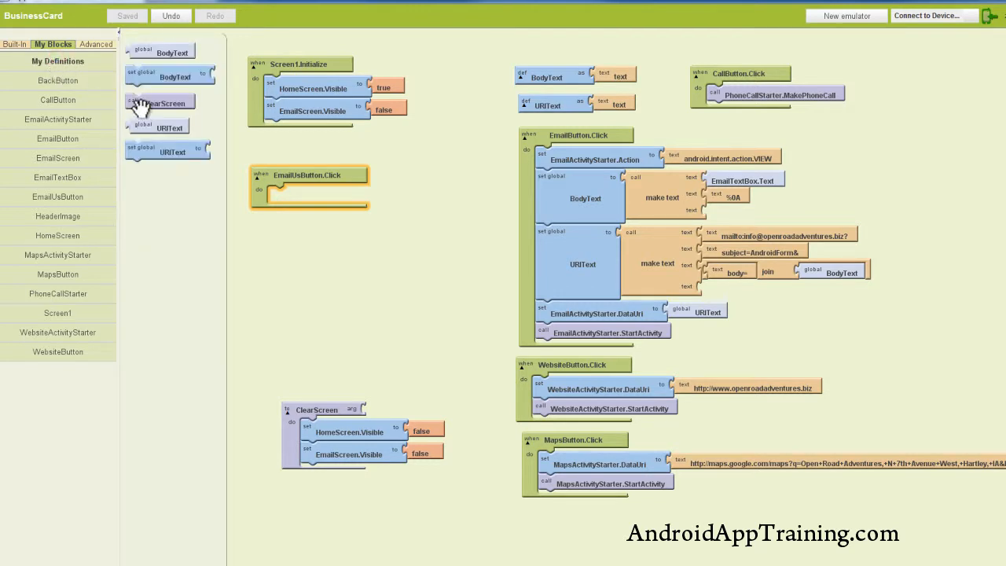
{"action": "left_click_drag", "start_coordinate": [160, 102], "coordinate": [302, 195]}
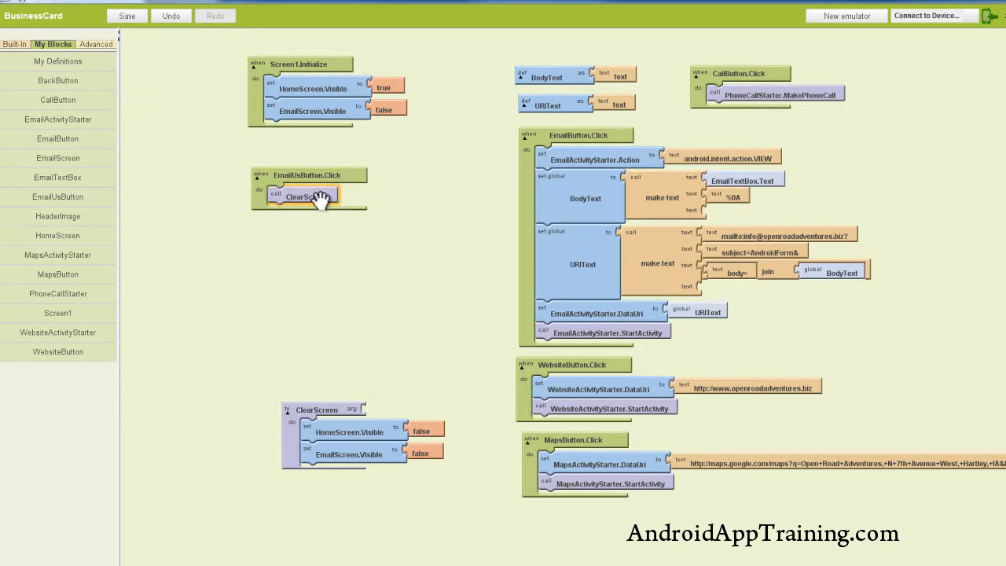
{"action": "mouse_move", "coordinate": [314, 195]}
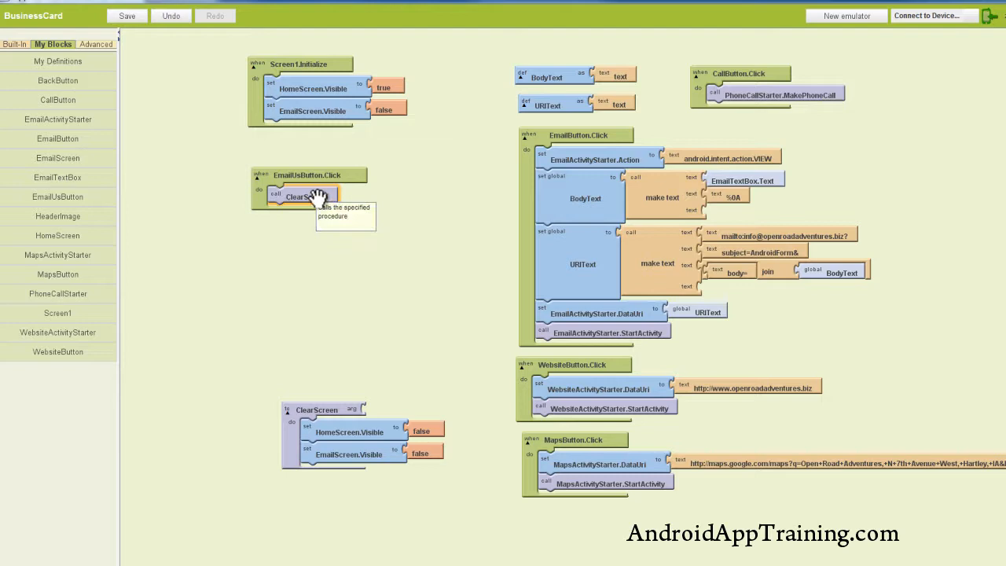
{"action": "mouse_move", "coordinate": [239, 192]}
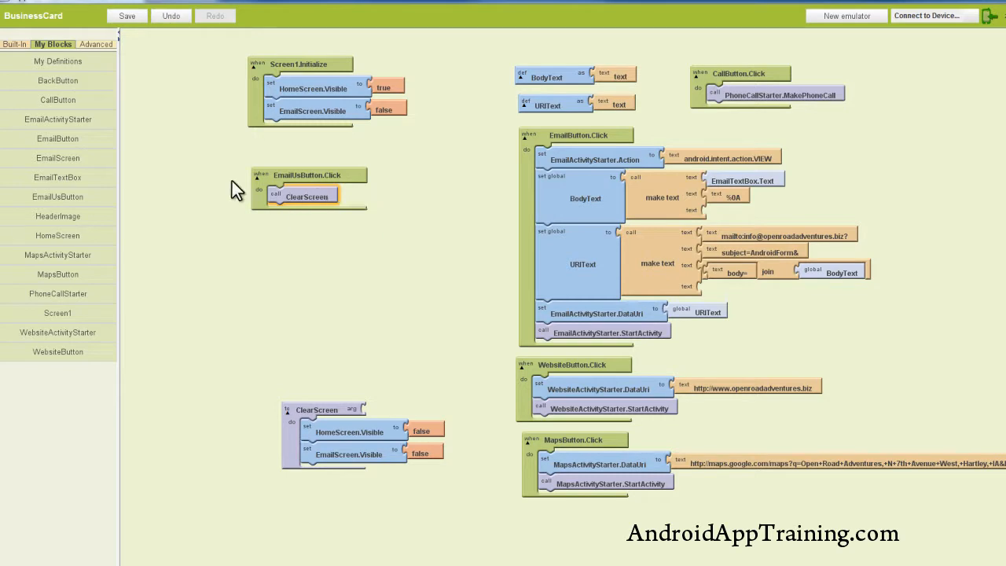
In EmailUsButton.Click set EmailScreen.Visible to true
{"action": "left_click", "coordinate": [57, 157]}
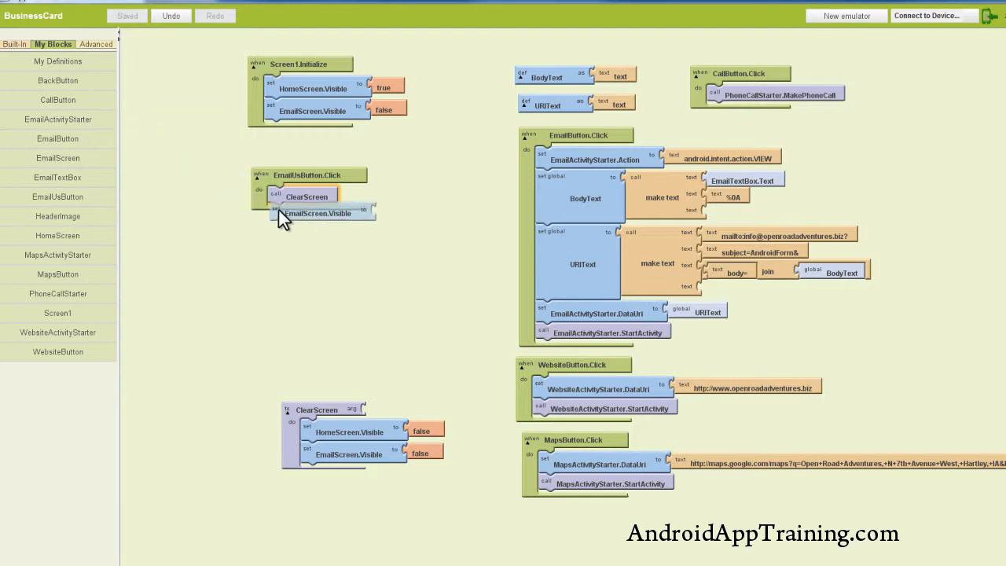
{"action": "left_click", "coordinate": [14, 44]}
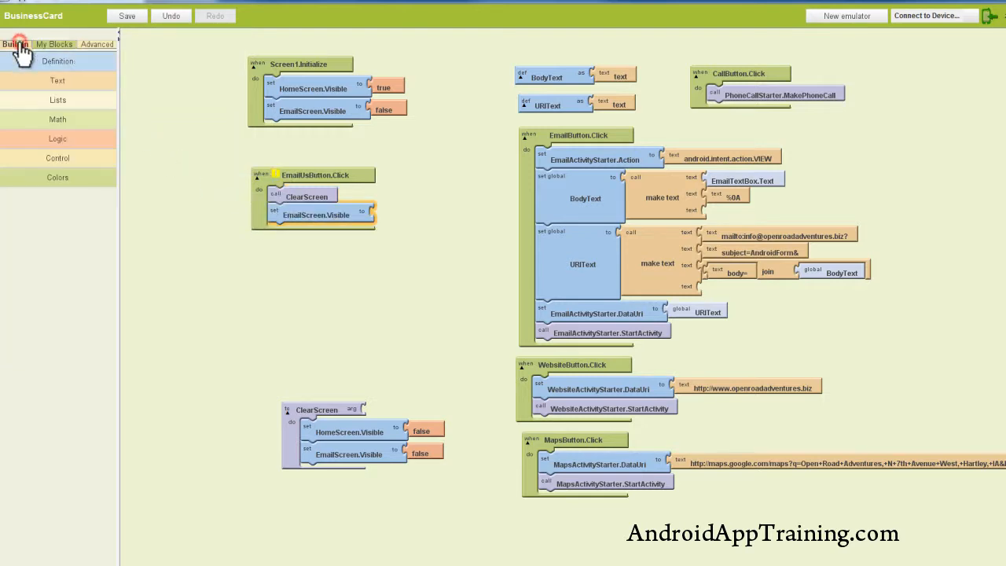
{"action": "left_click", "coordinate": [57, 138]}
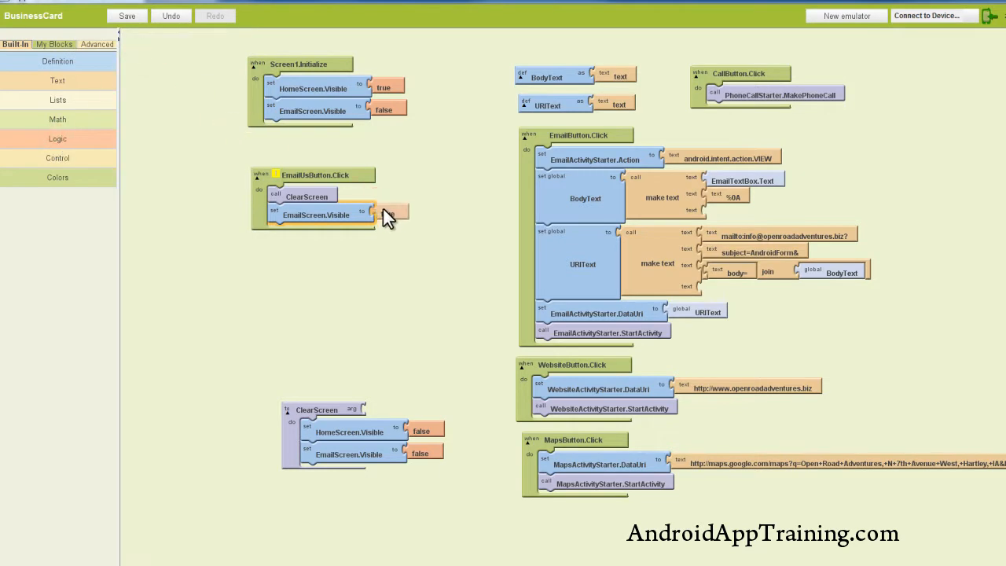
{"action": "left_click", "coordinate": [383, 214]}
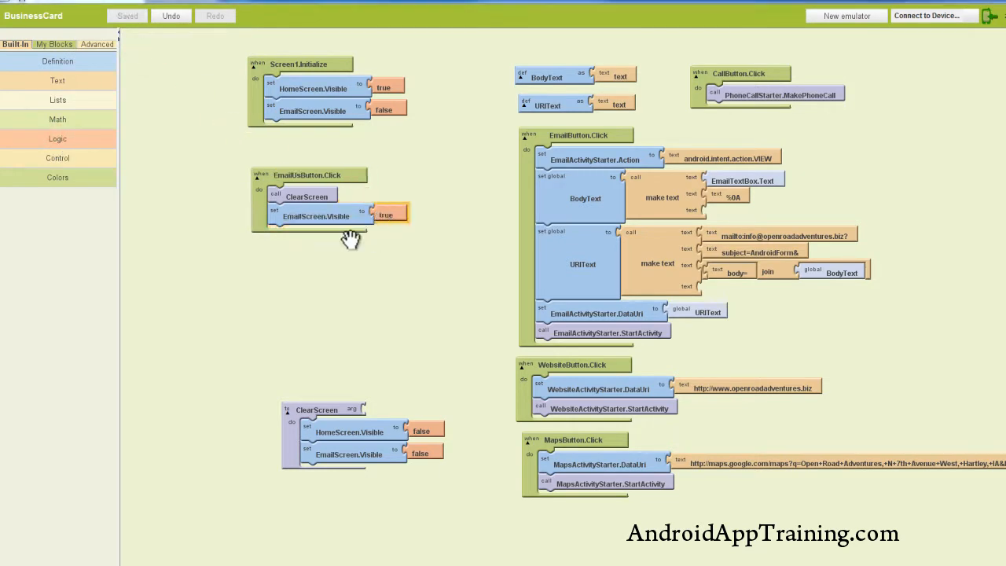
Place a BackButton.Click event block in the workspace
{"action": "left_click", "coordinate": [54, 44]}
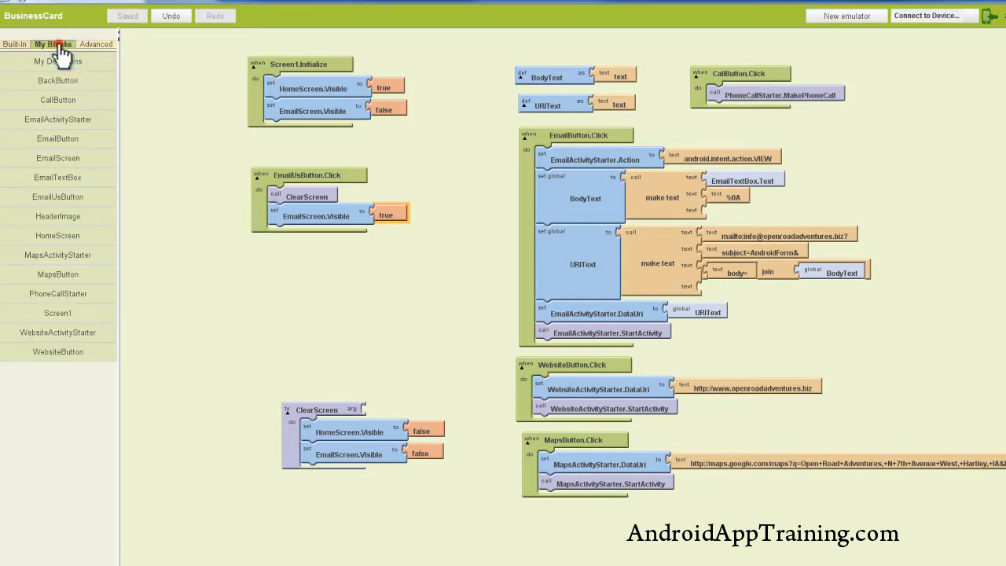
{"action": "left_click", "coordinate": [57, 81]}
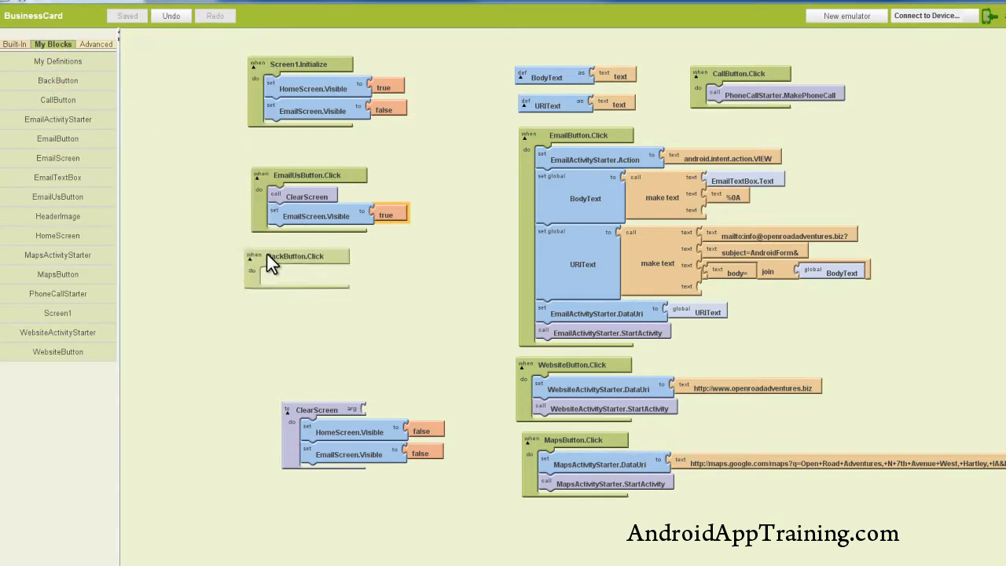
{"action": "left_click", "coordinate": [298, 259]}
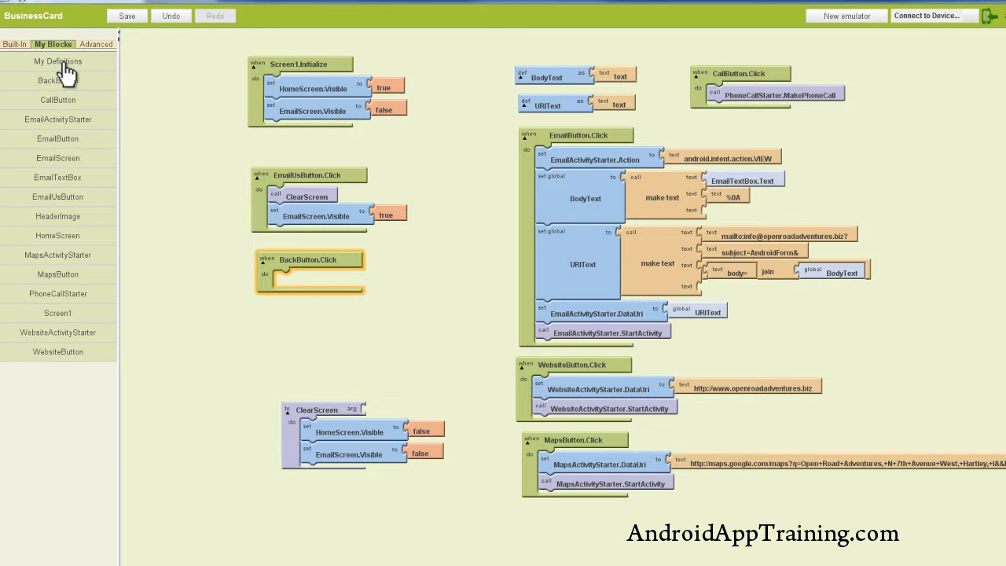
Make BackButton.Click call ClearScreen and set HomeScreen.Visible to true
{"action": "left_click", "coordinate": [56, 61]}
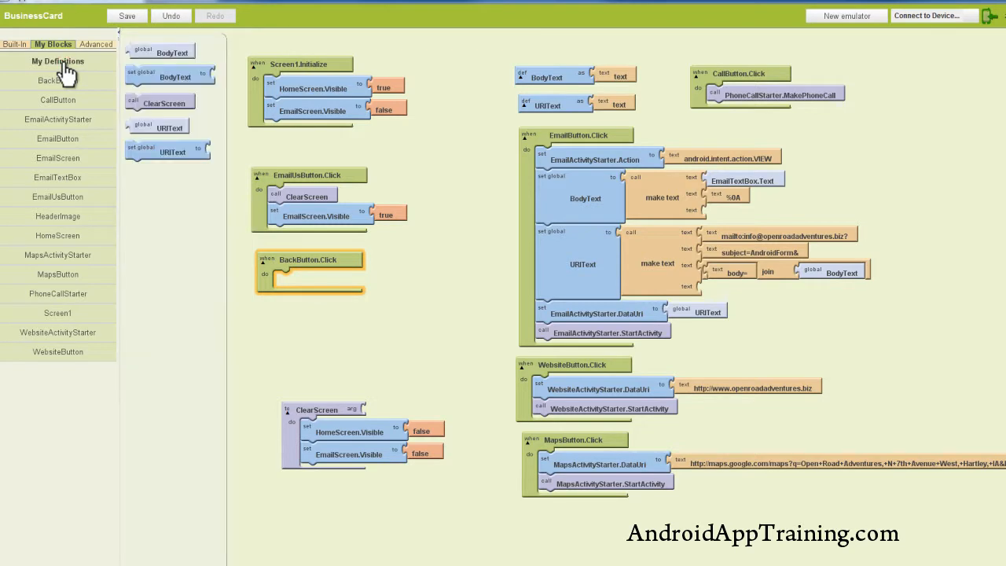
{"action": "mouse_move", "coordinate": [144, 110]}
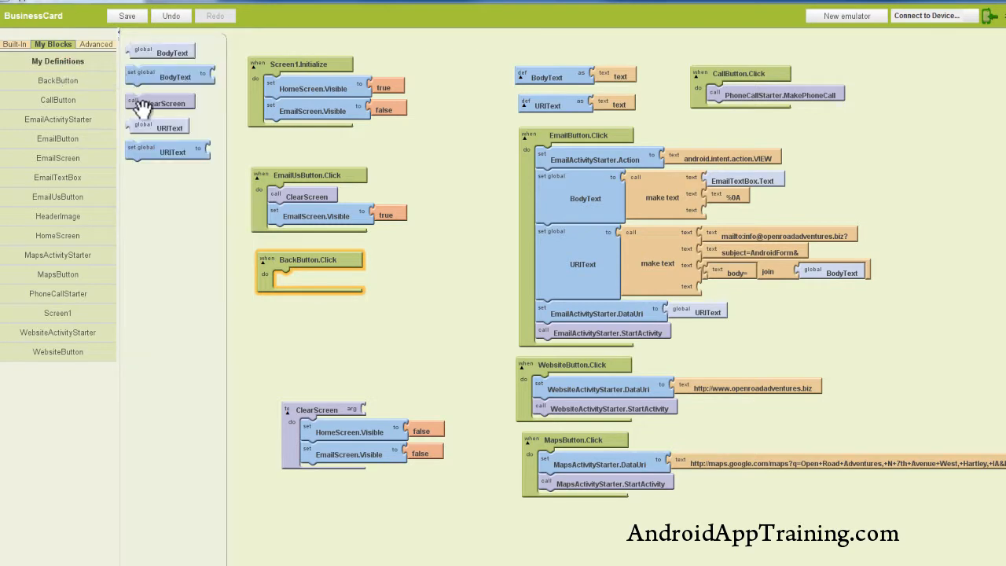
{"action": "left_click_drag", "start_coordinate": [157, 102], "coordinate": [311, 280]}
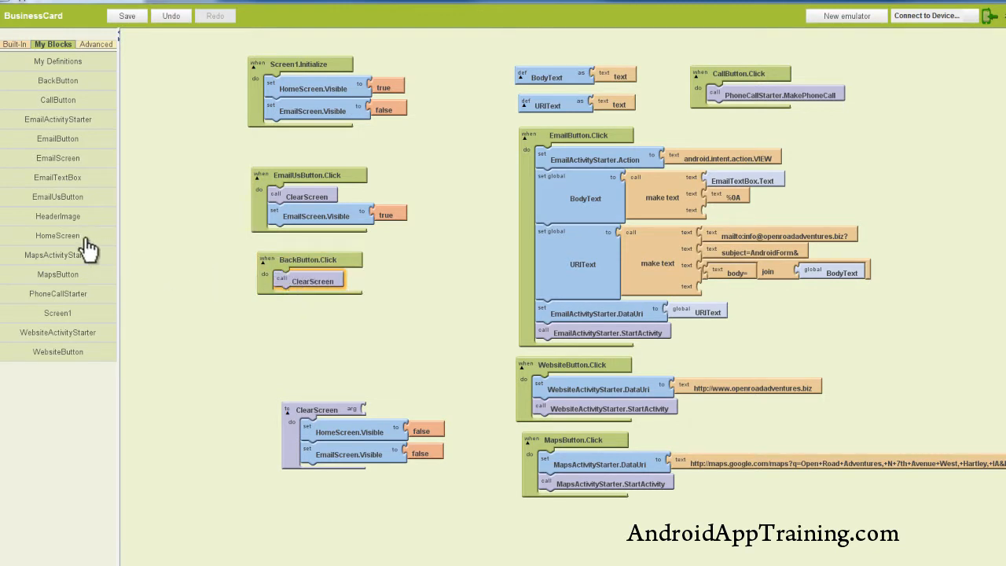
{"action": "left_click", "coordinate": [56, 236]}
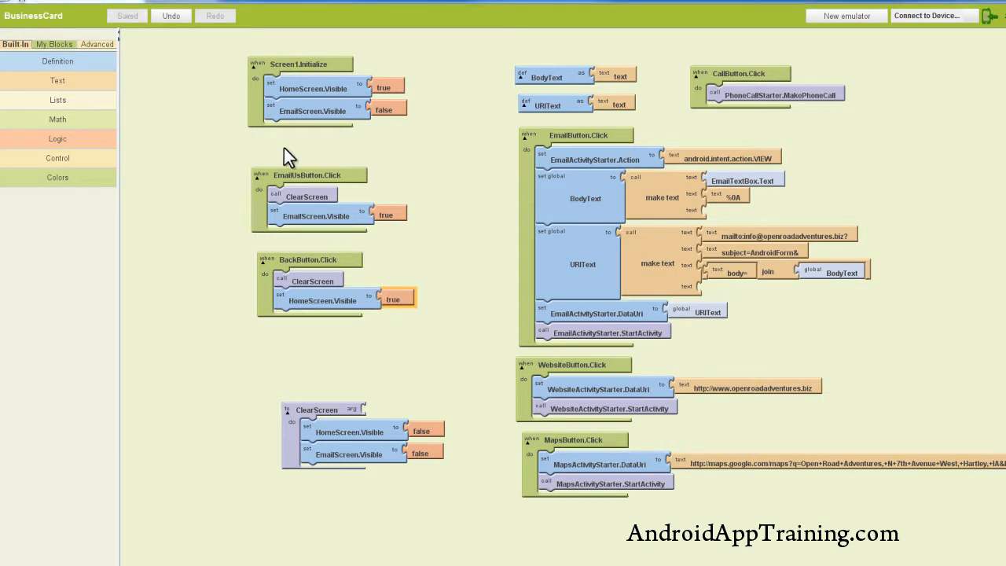
{"action": "mouse_move", "coordinate": [270, 95]}
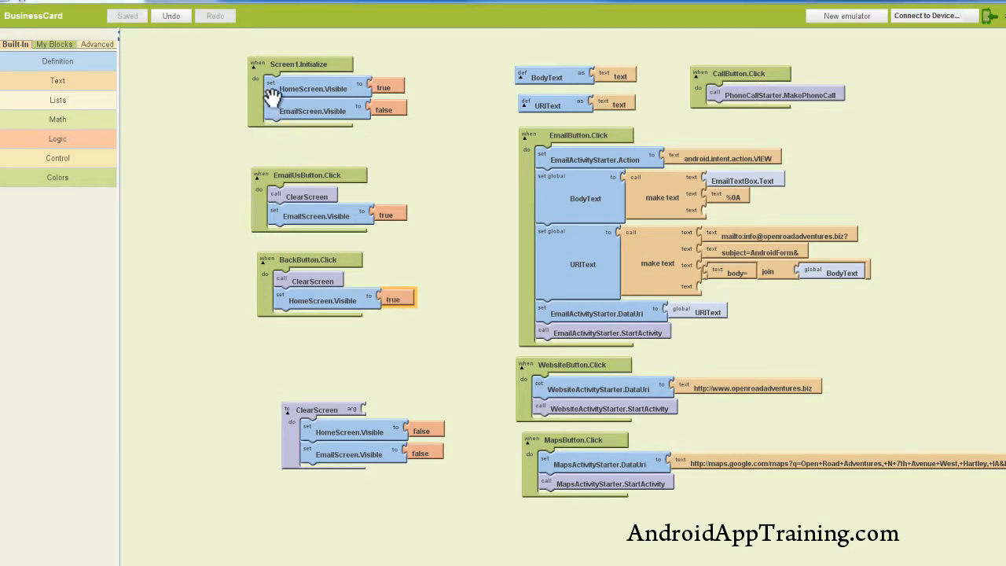
{"action": "mouse_move", "coordinate": [269, 124]}
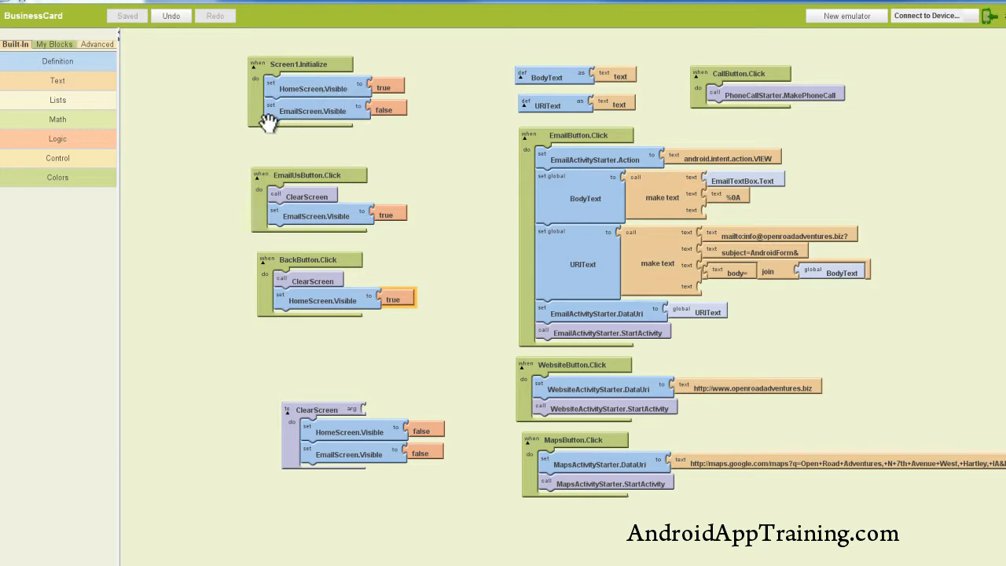
{"action": "mouse_move", "coordinate": [264, 189]}
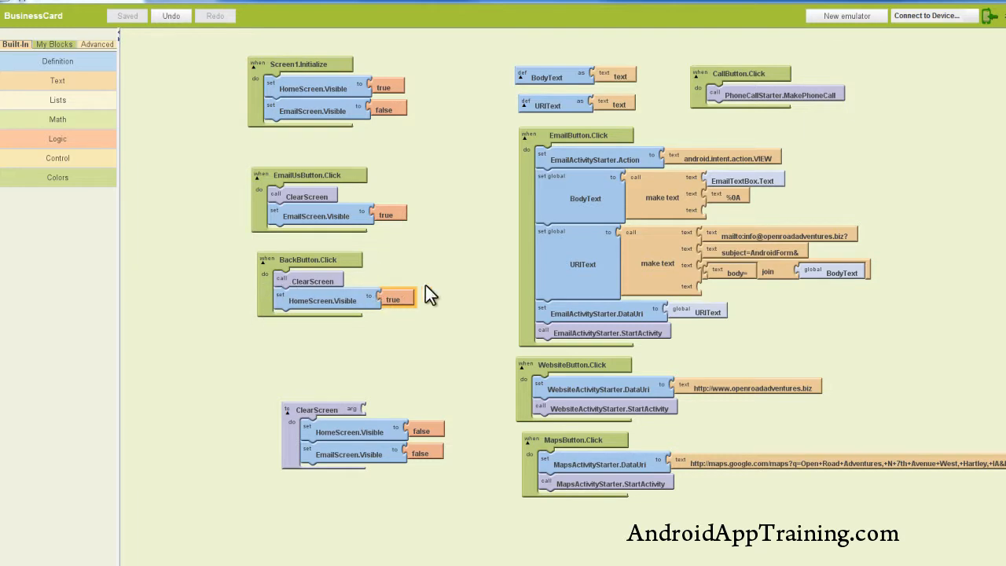
{"action": "mouse_move", "coordinate": [429, 295]}
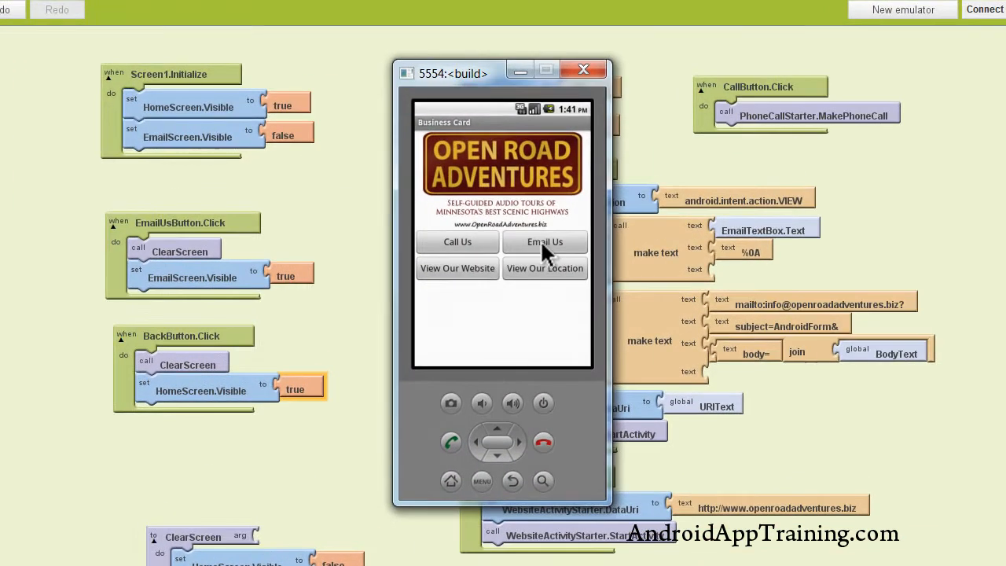
Tap the Email Us button in the emulator to test the new blocks
{"action": "left_click", "coordinate": [544, 242]}
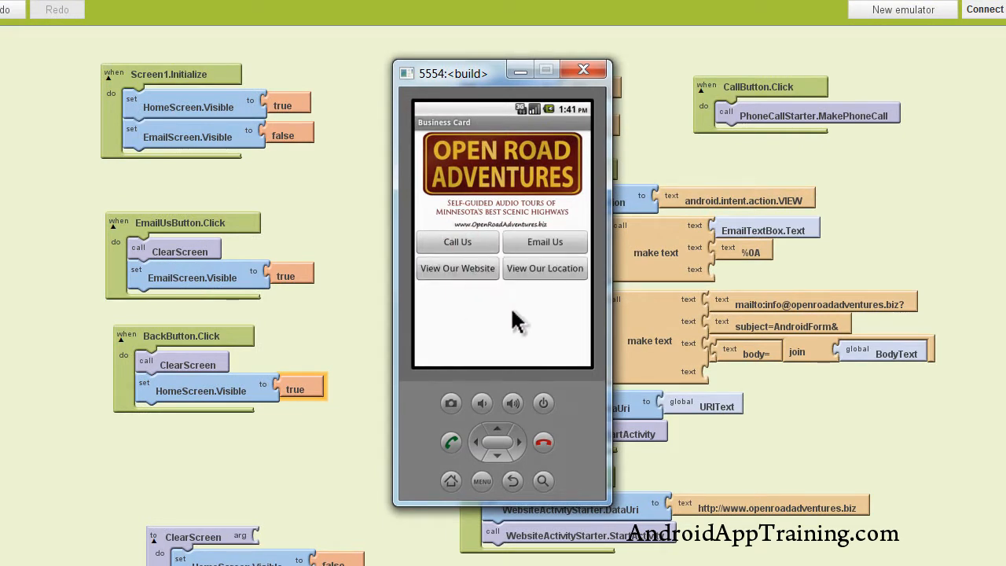
{"action": "mouse_move", "coordinate": [558, 157]}
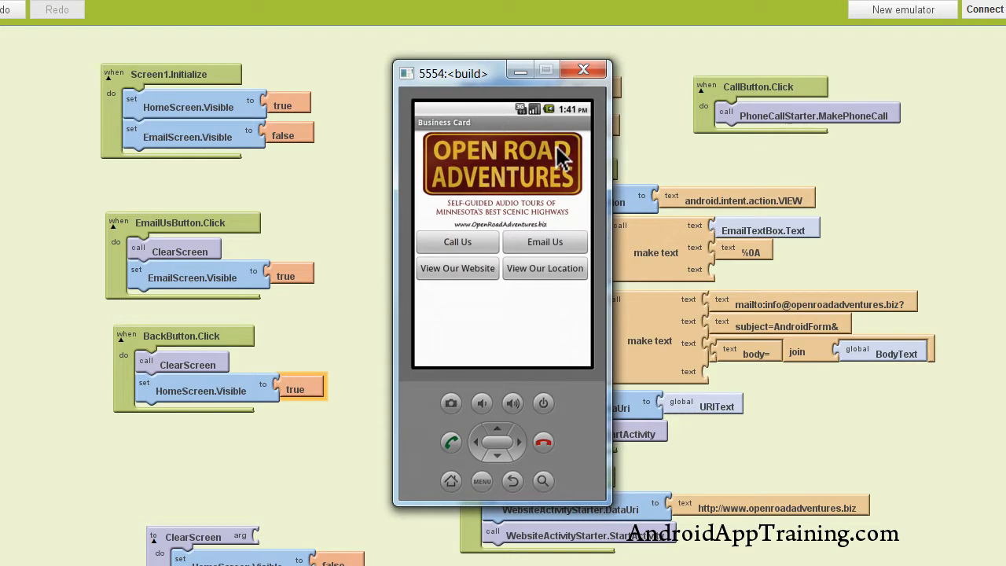